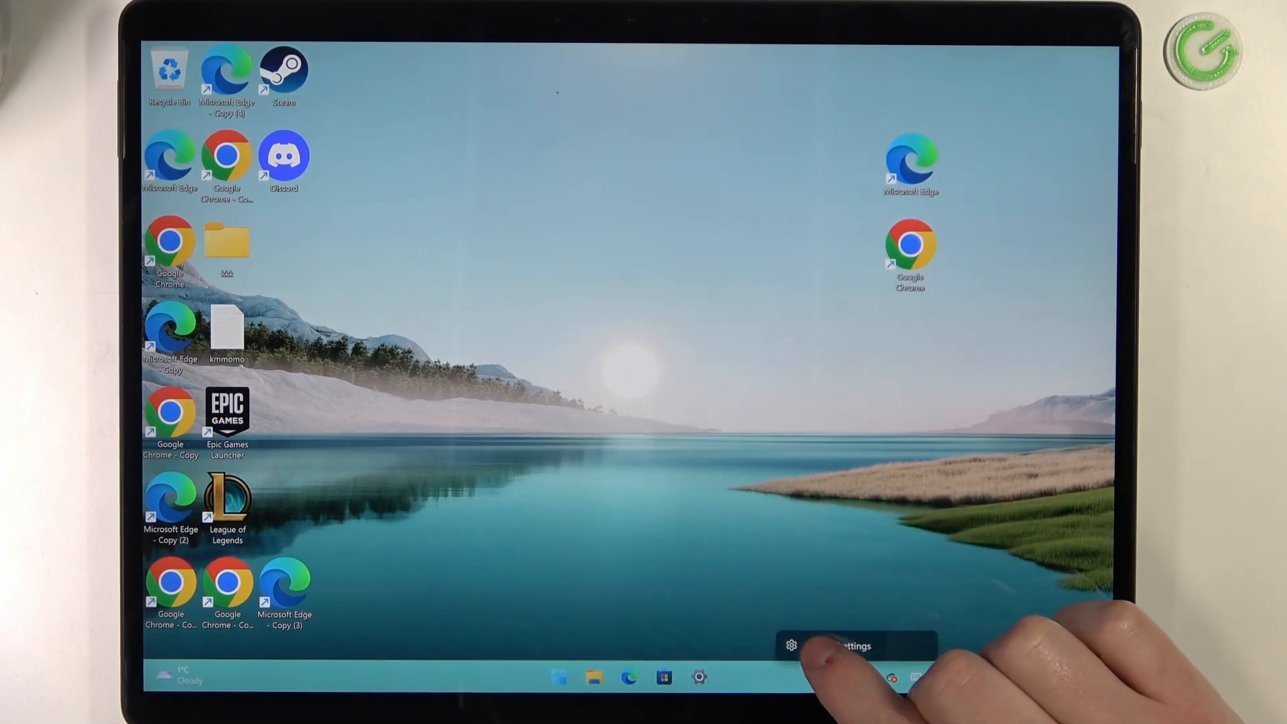
Switch on the Virtual touchpad tray icon in Taskbar settings and open the on-screen touchpad.
click(825, 647)
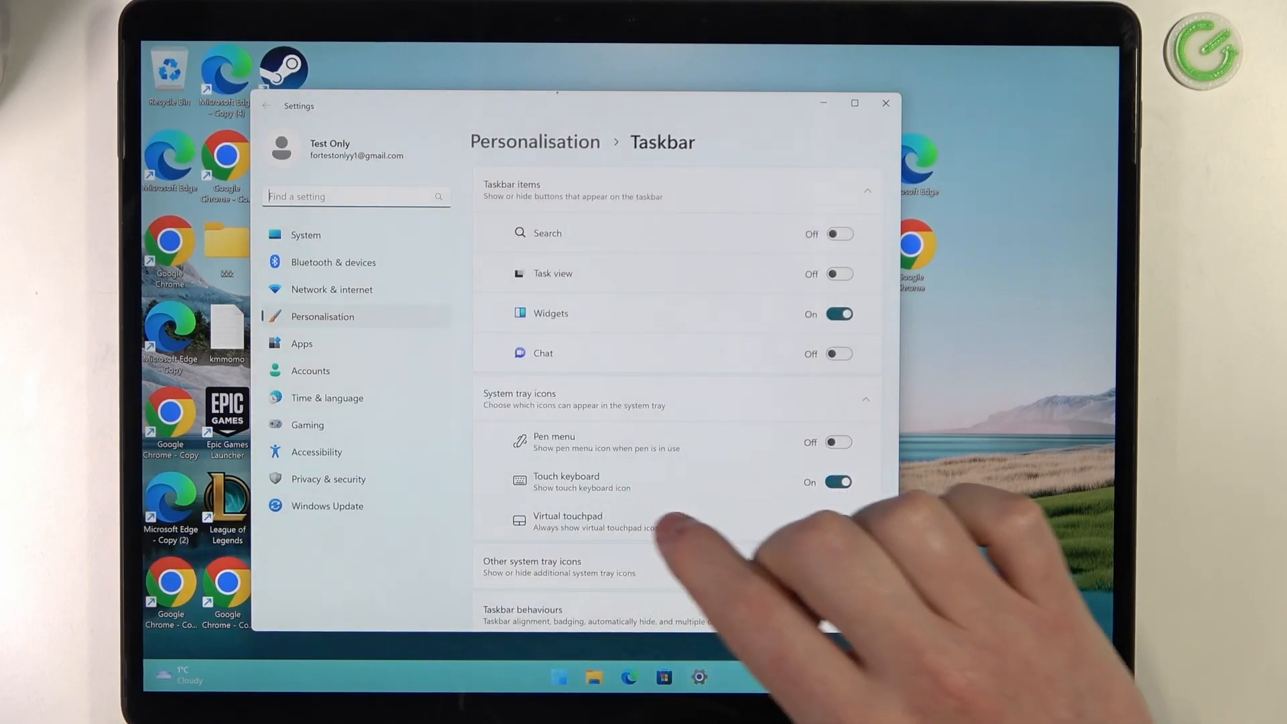
click(838, 522)
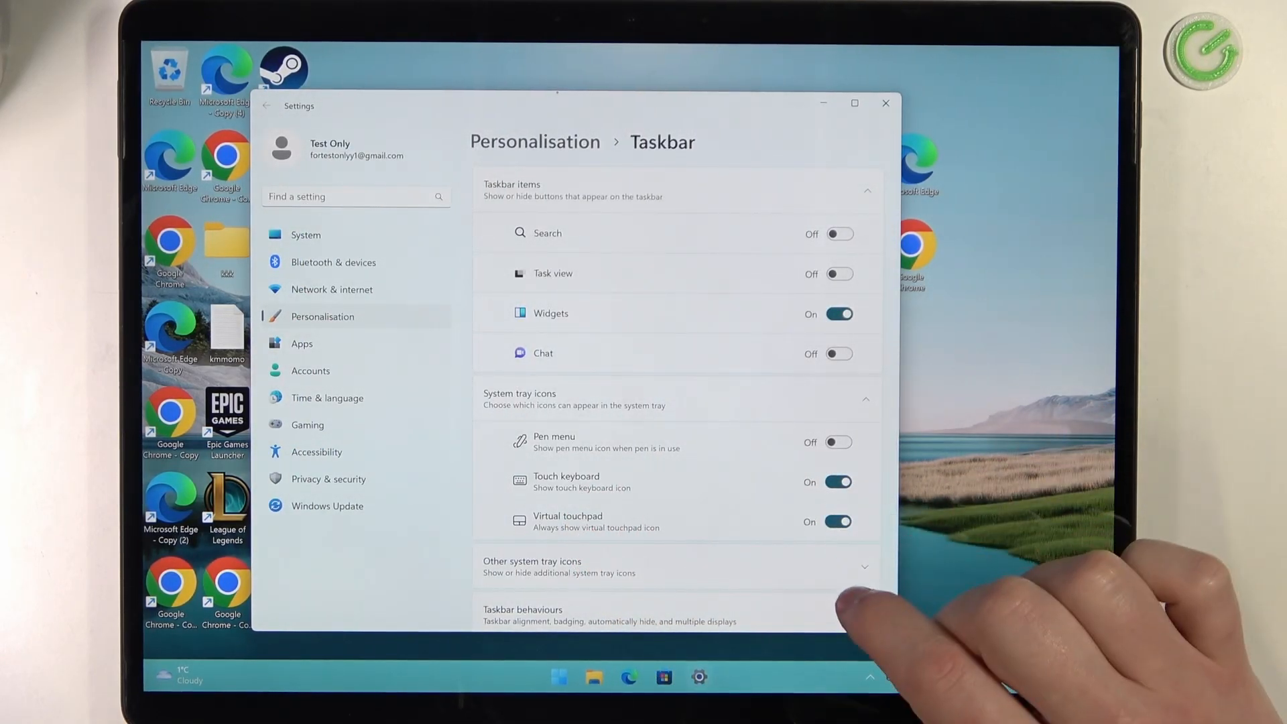
click(885, 103)
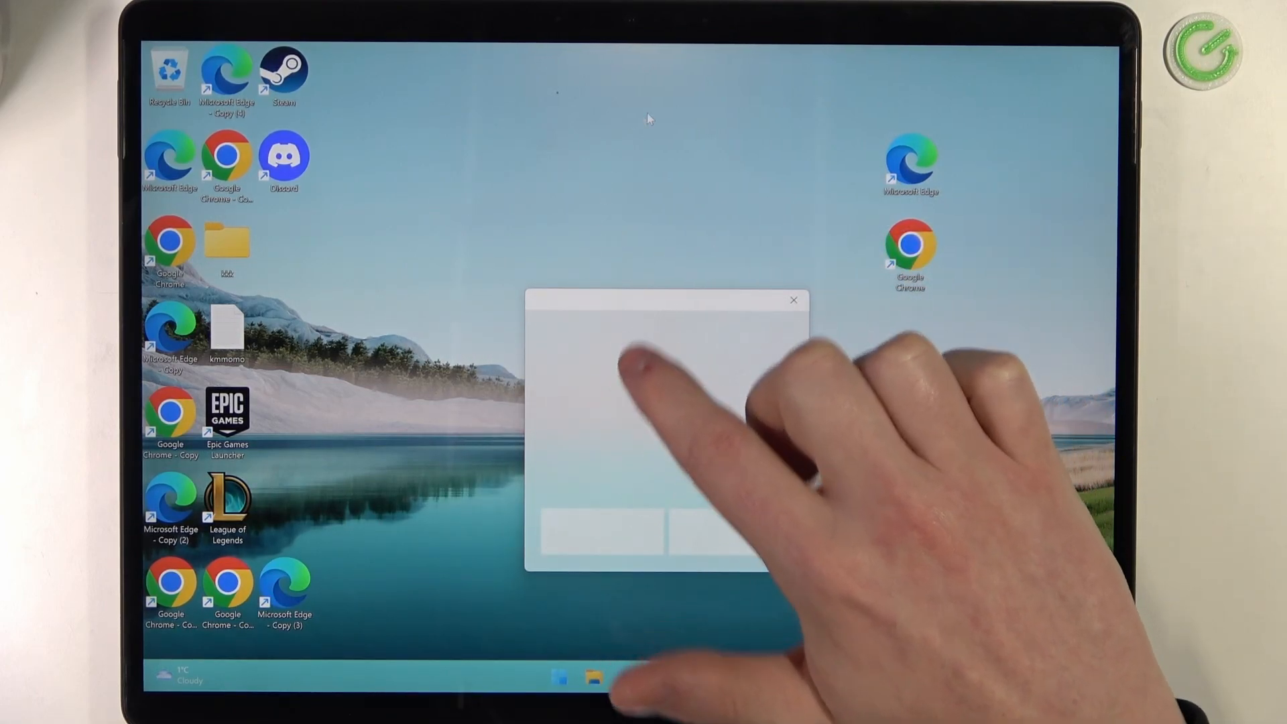
Right-click the Microsoft Edge desktop shortcut using the virtual touchpad's right button.
right_click(903, 161)
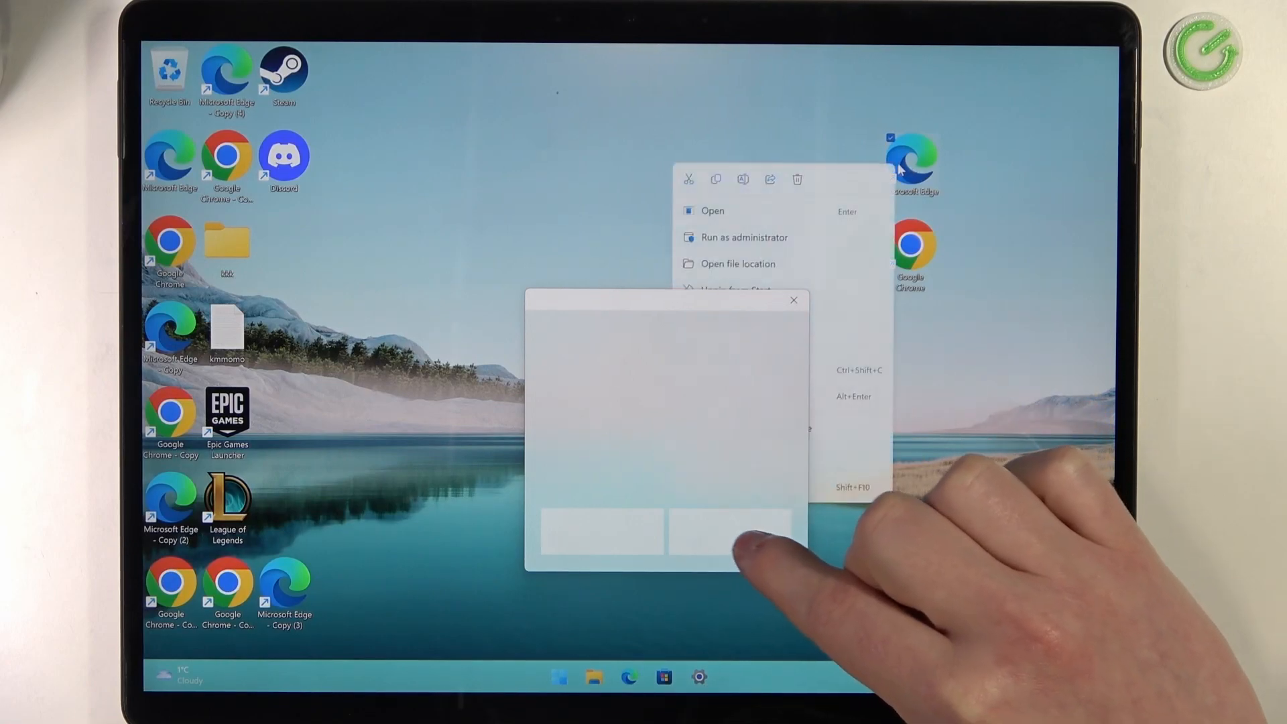